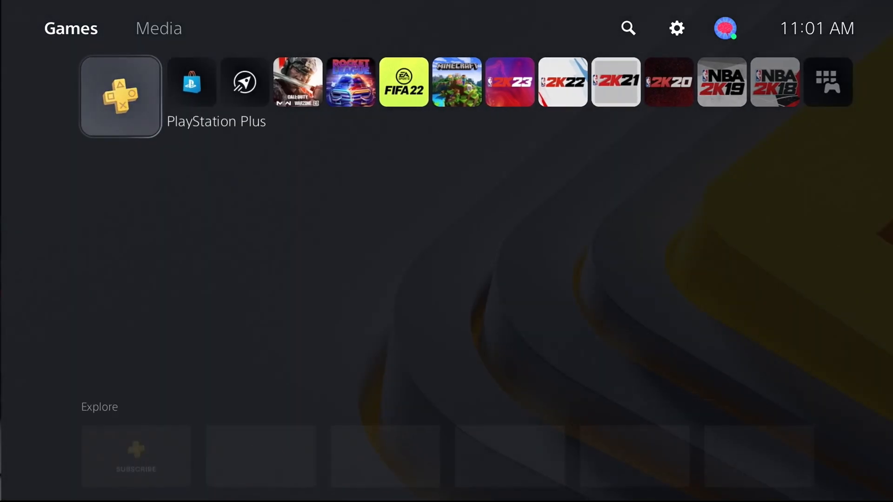
Step: Select the PlayStation Plus tile on the PS5 home screen to enter the hub
click(120, 95)
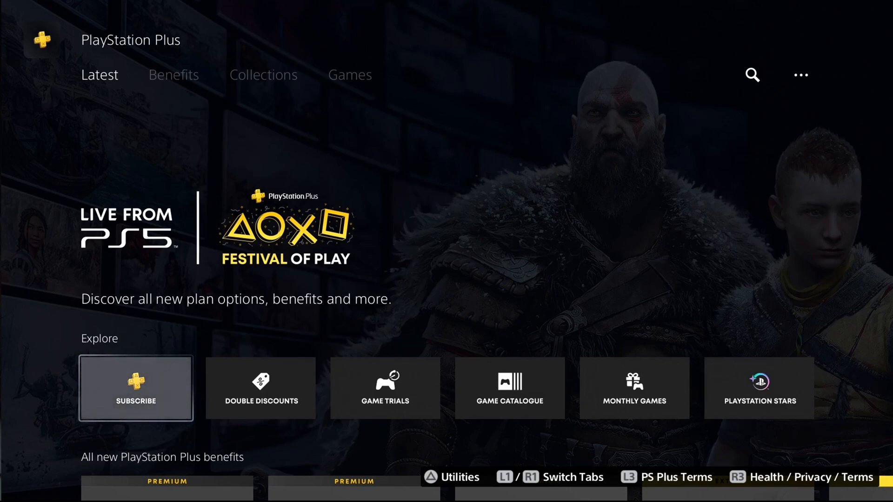
Step: Move to the Festival of Play Double Discounts tile in the Explore row
click(759, 388)
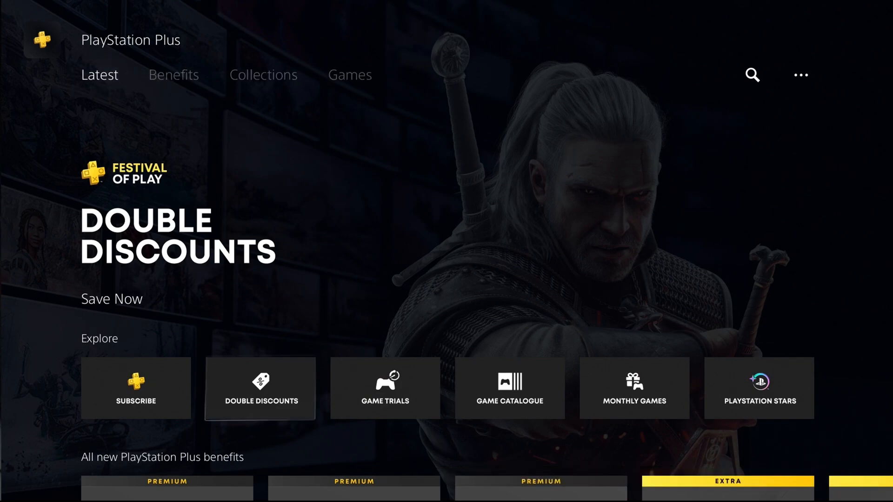
Step: Move along the Explore row to the Game Trials promotion tile
click(136, 389)
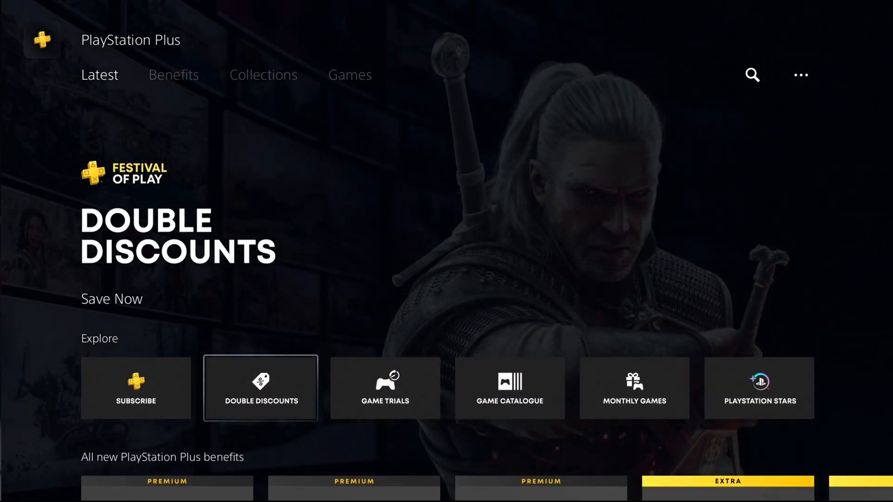
click(385, 388)
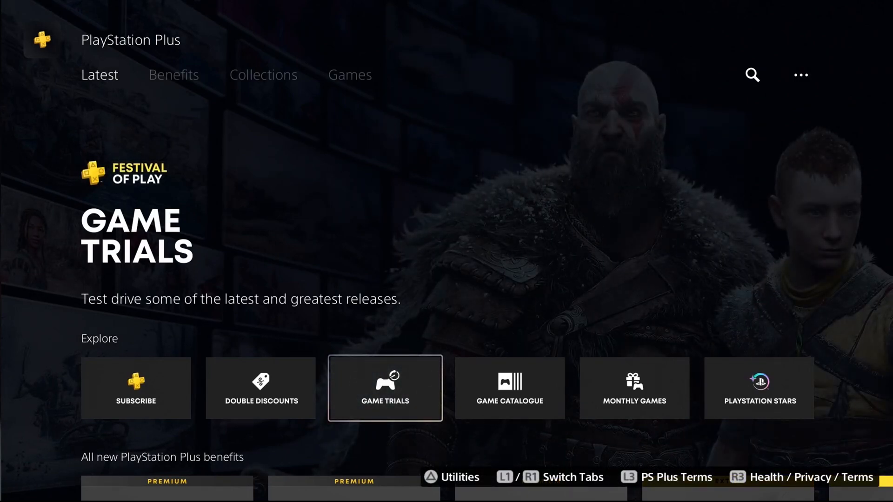
Step: Scroll down Latest to the plans: Premium $17.99, Extra $14.99, Essential $9.99
scroll(down, 3)
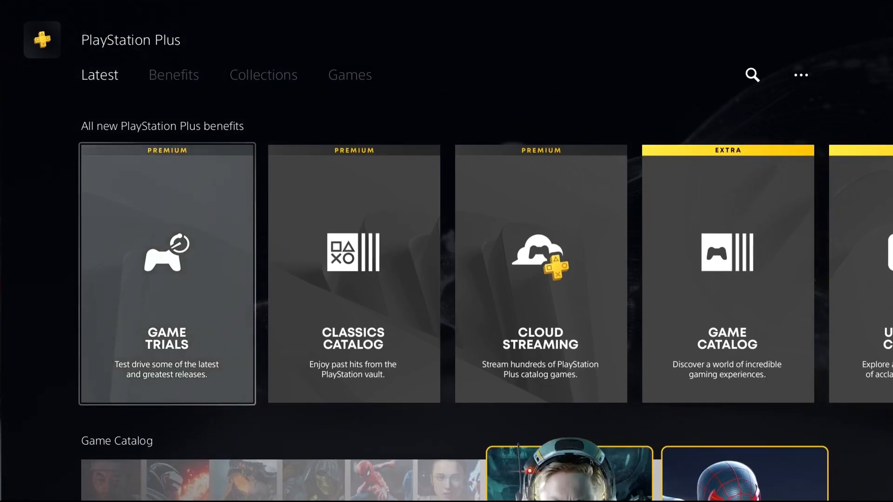
scroll(down, 3)
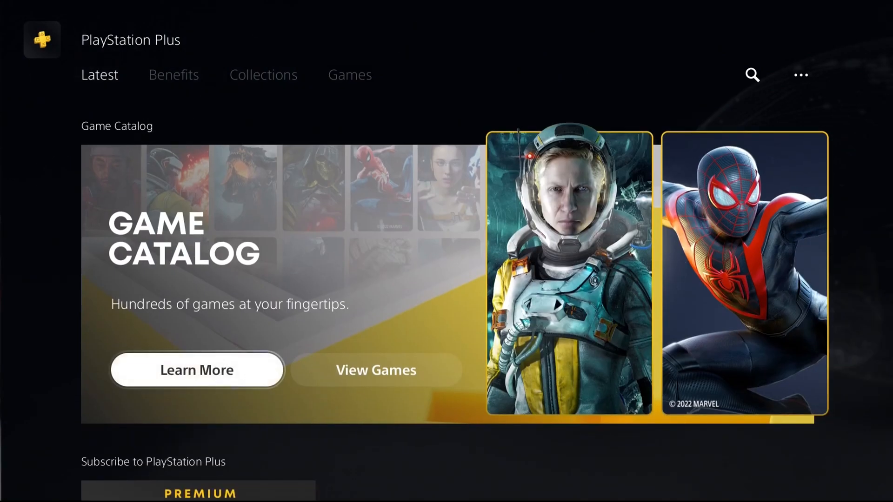
scroll(down, 3)
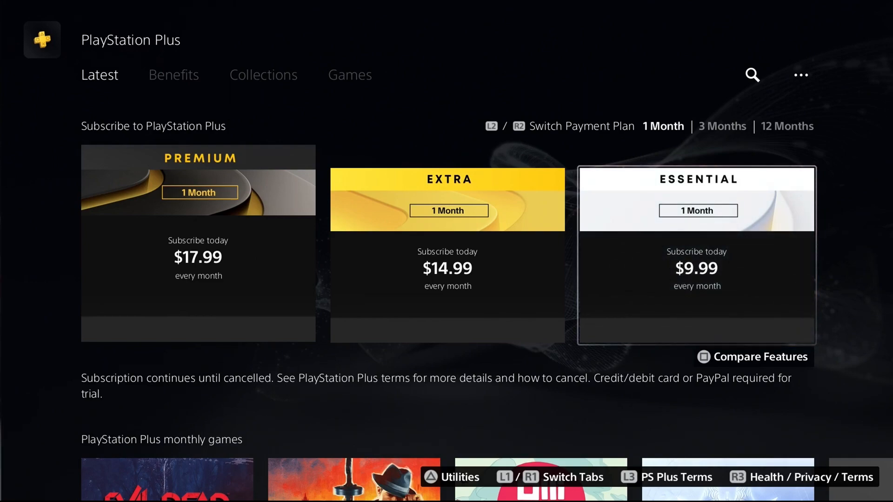
Step: Scroll further down the Latest page, then reselect the PlayStation Plus benefits
scroll(down, 3)
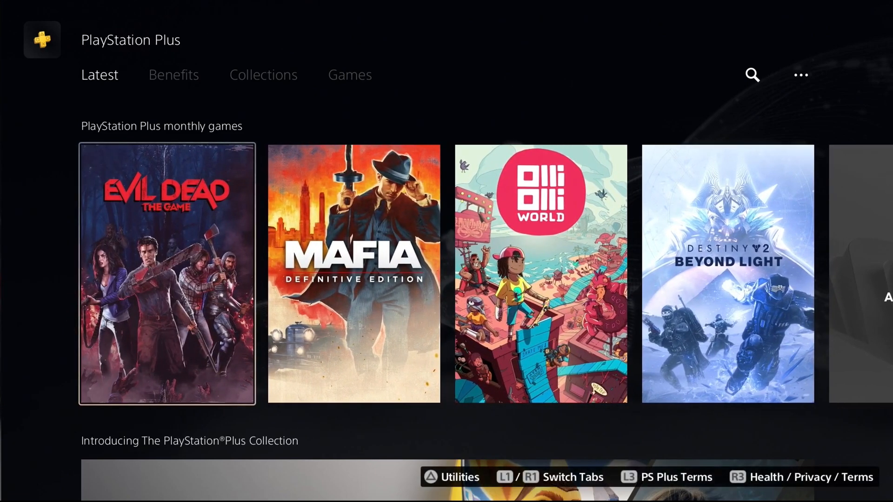
scroll(down, 3)
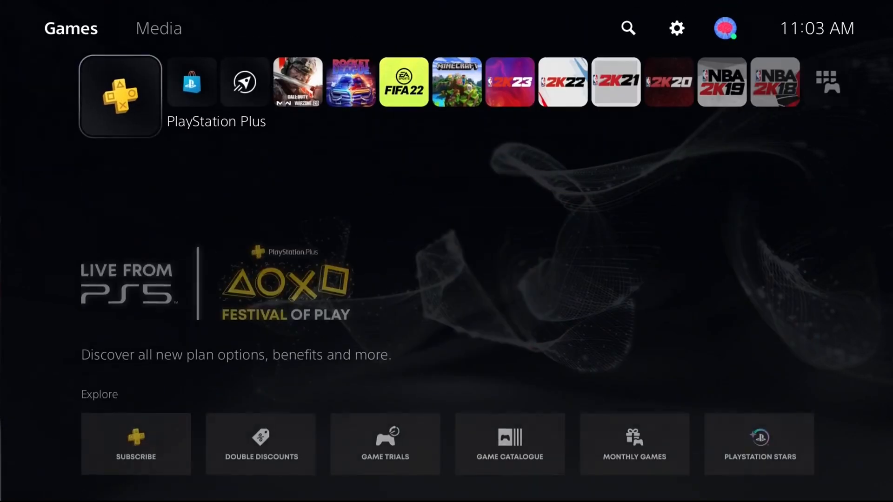
click(120, 96)
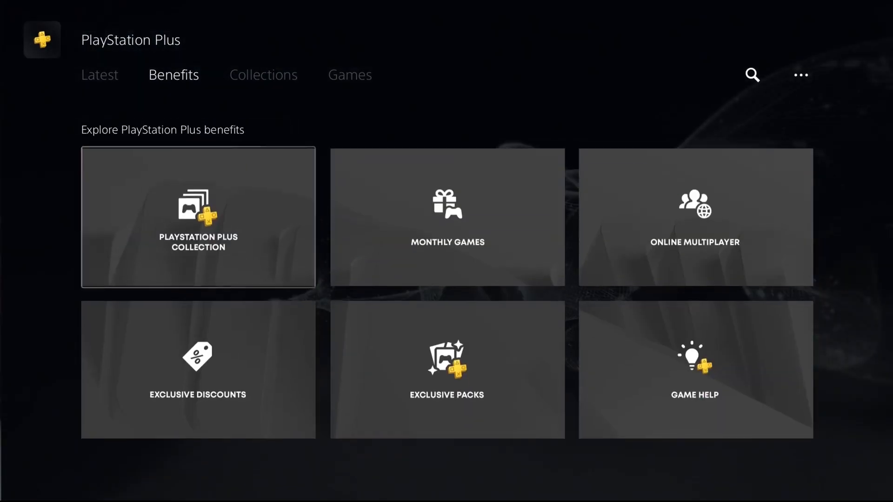
Step: Browse Collections rows through Indie gems and Classics, then return to Latest
click(262, 74)
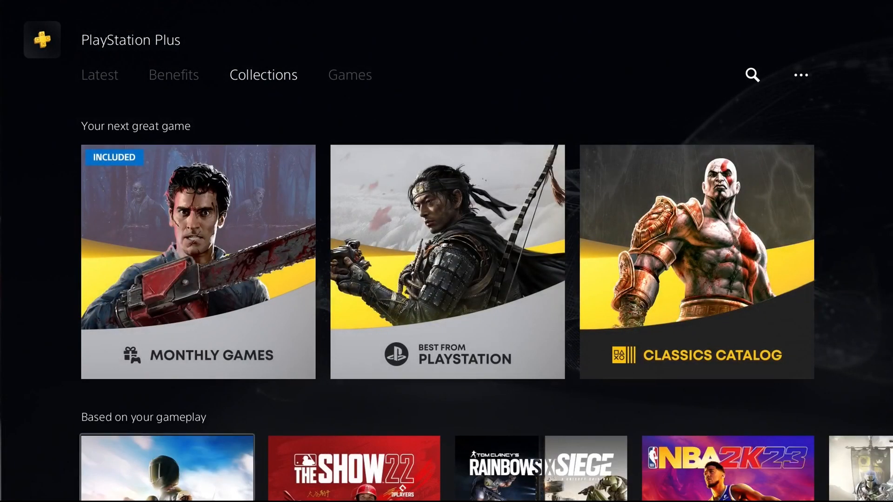
scroll(down, 3)
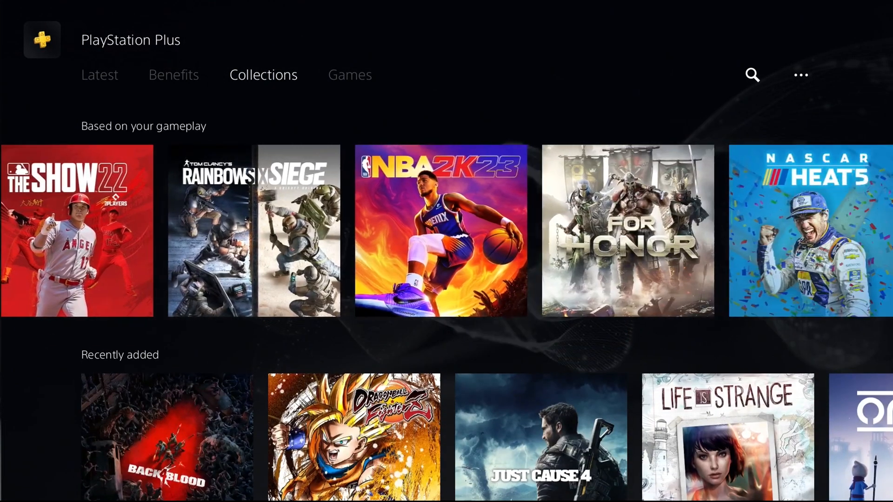
scroll(right, 3)
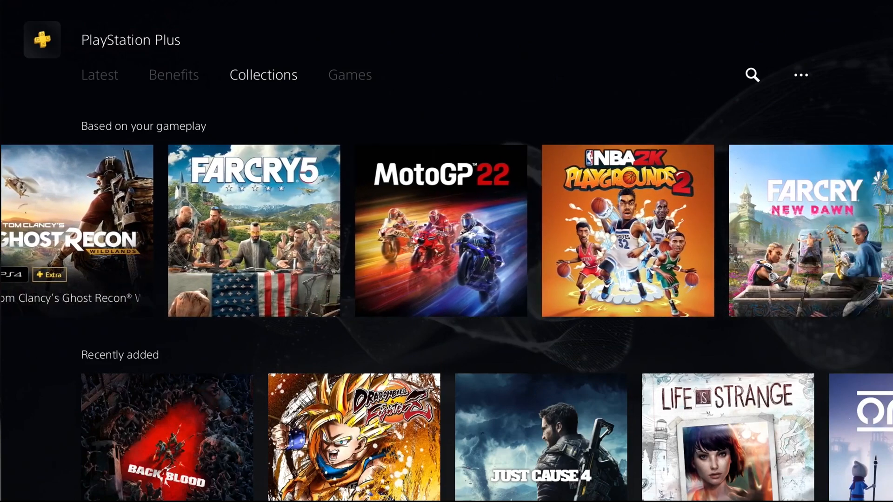
scroll(right, 3)
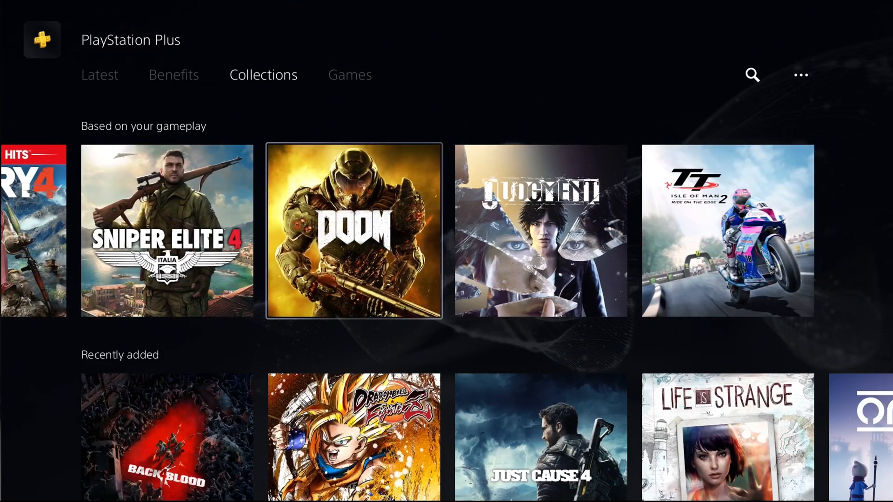
scroll(down, 3)
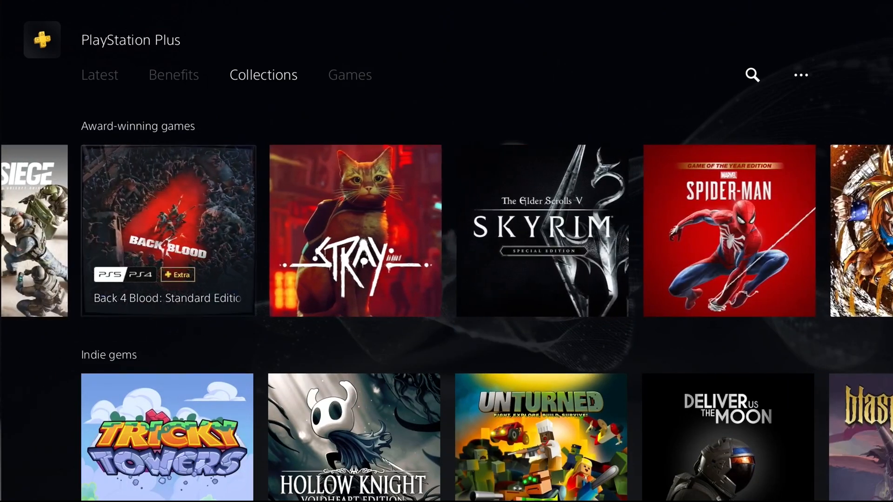
scroll(right, 3)
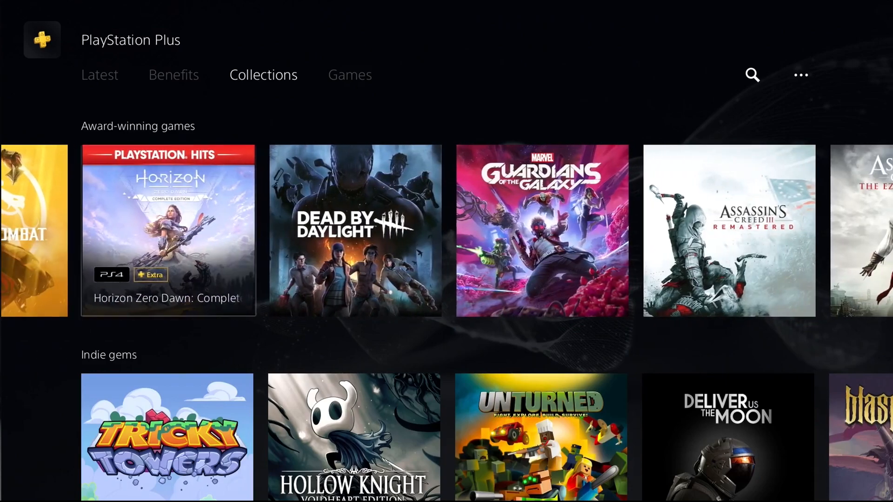
scroll(down, 3)
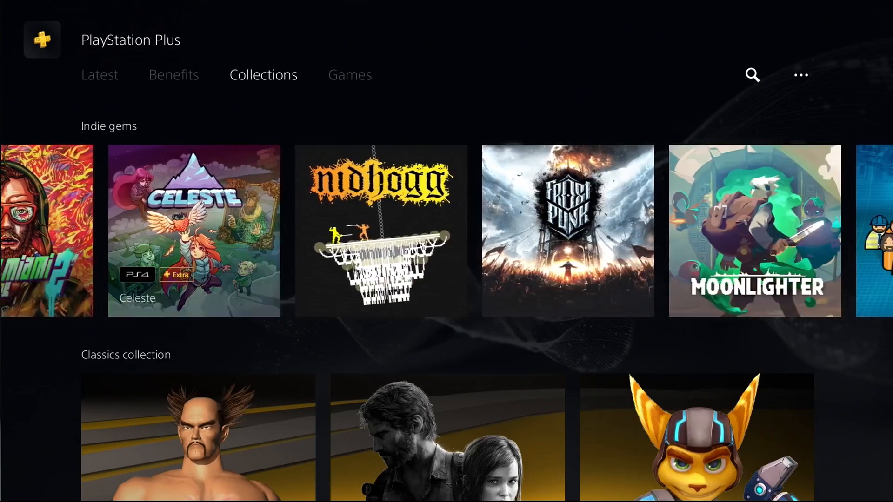
scroll(left, 3)
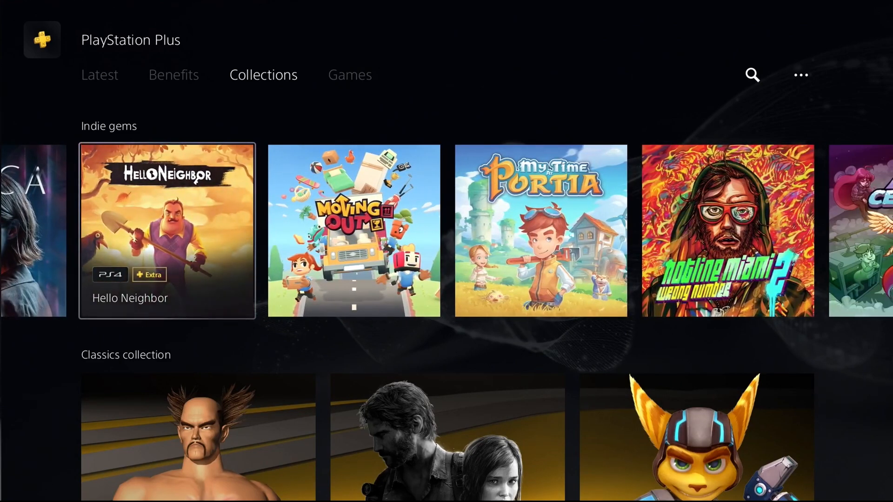
click(99, 75)
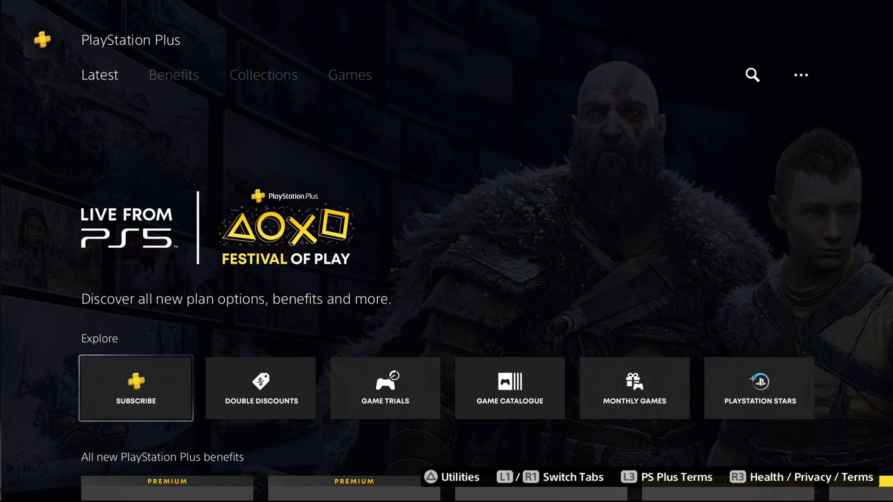
Step: View Games and Benefits, then scroll Latest to Evil Dead, Mafia, OlliOlli World, Destiny 2
click(800, 75)
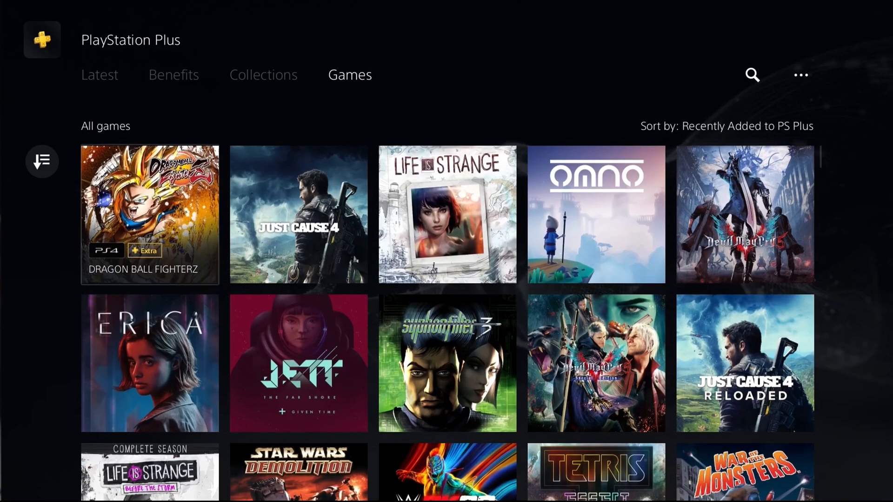
click(173, 75)
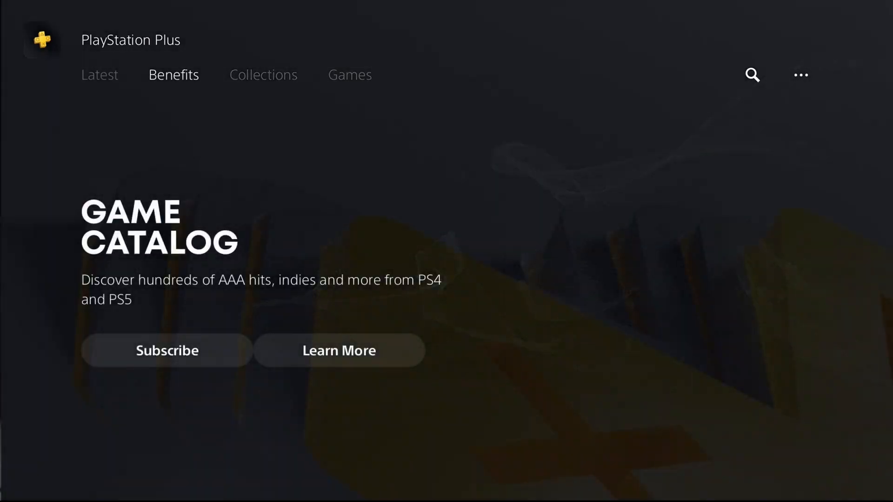
click(99, 74)
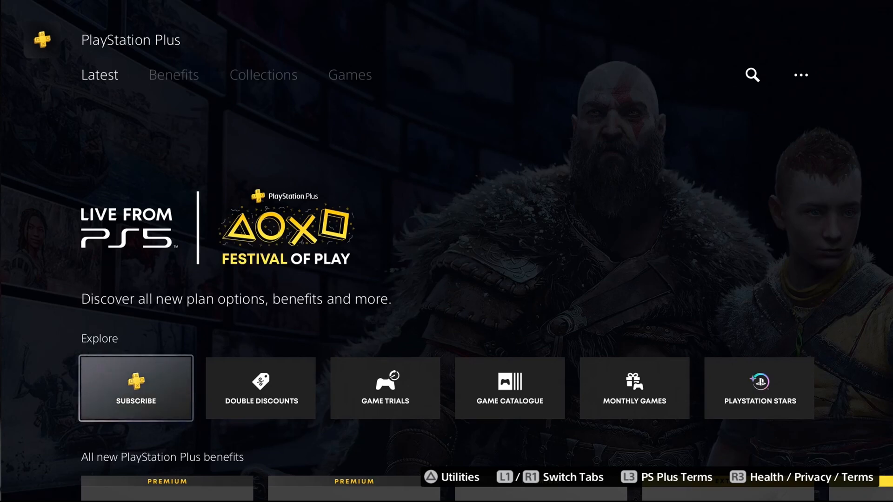
scroll(down, 3)
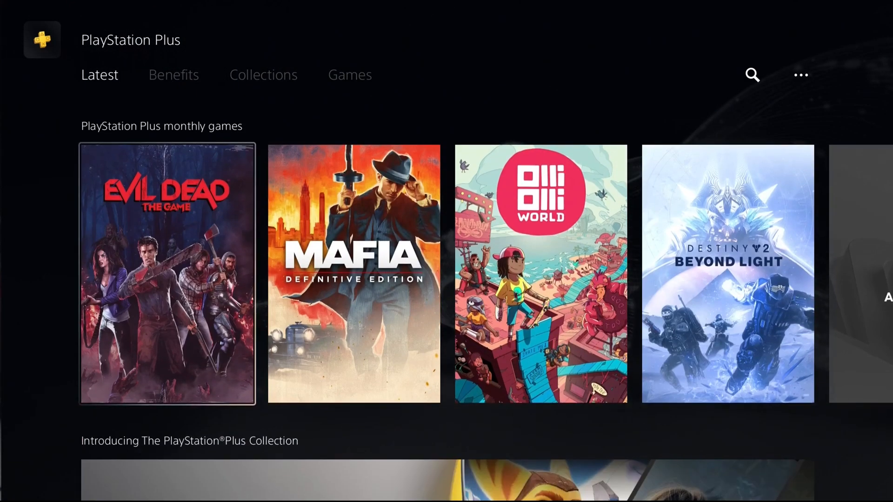